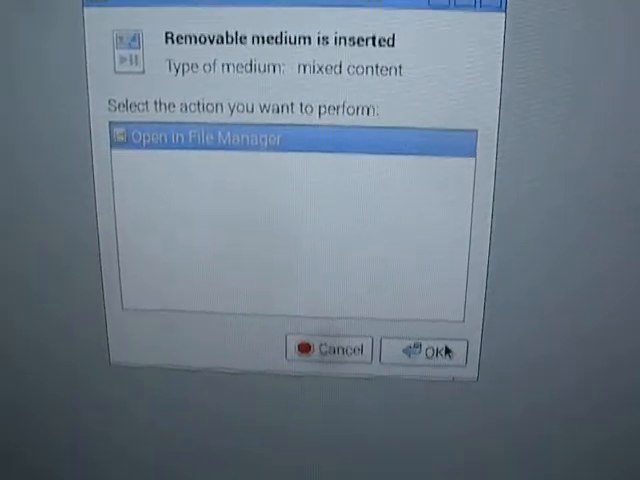
# Confirm 'Open in File Manager' for the inserted removable medium.
pyautogui.click(431, 350)
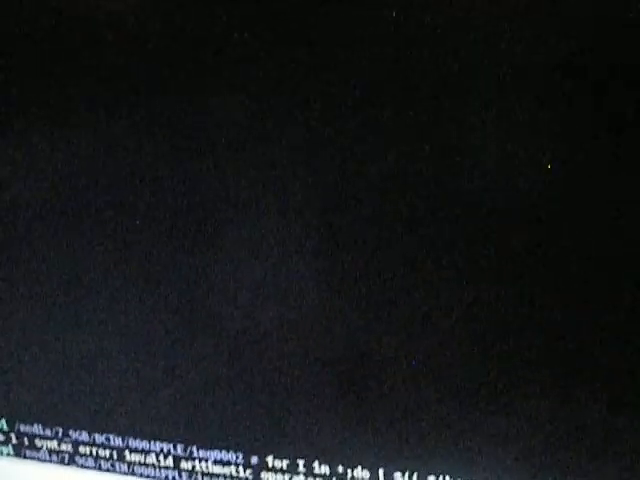
# Rerun the recalled for-loop that keeps every thirtieth JPG frame.
pyautogui.press('Return')
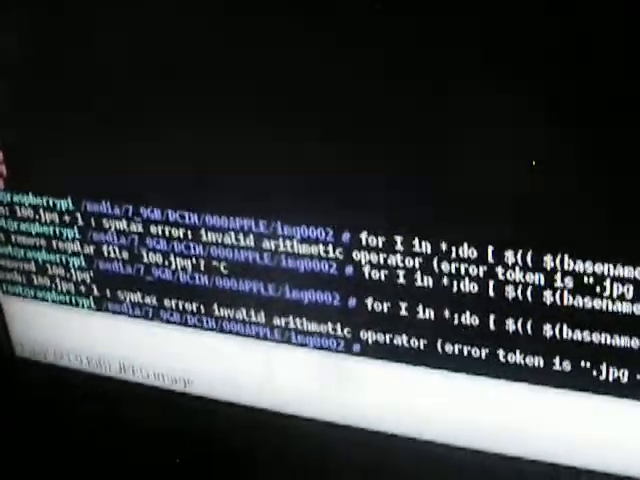